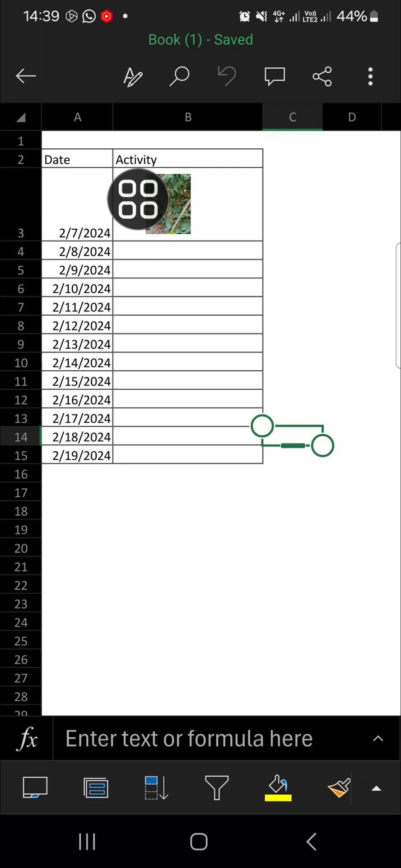
Select the dates in A2:A15 and bring up the Home formatting options.
left_click(78, 232)
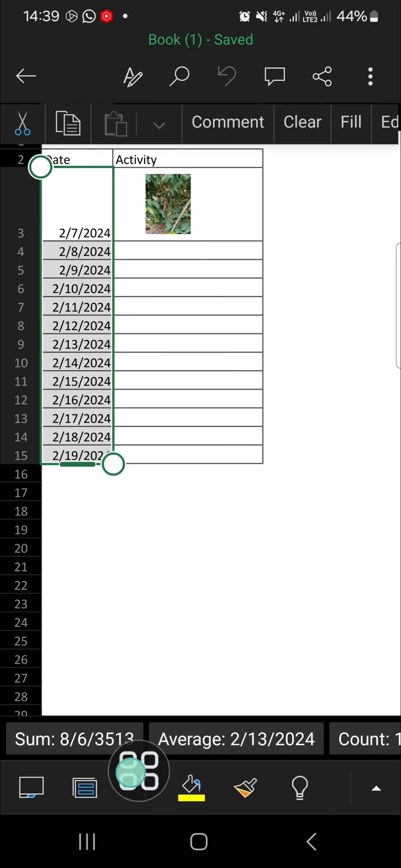
left_click(377, 788)
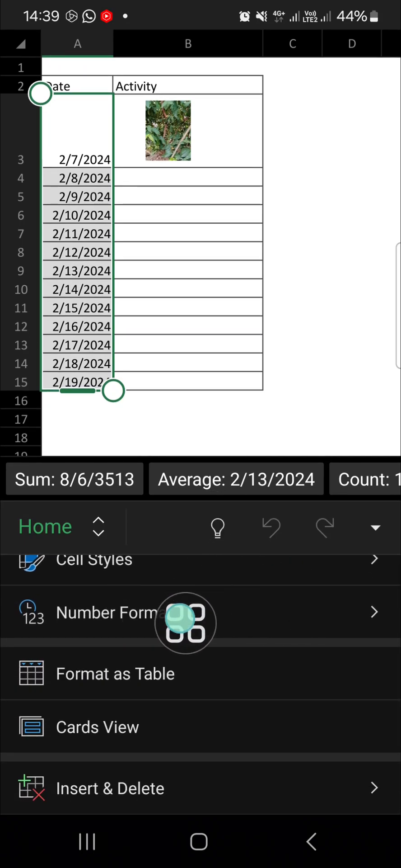
Apply the 'March 14, 2012' long date format to the selected Date cells.
left_click(109, 612)
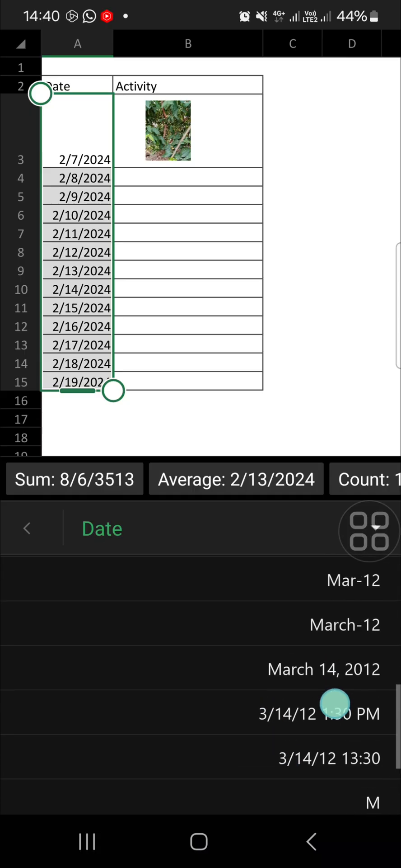
scroll("down", 3)
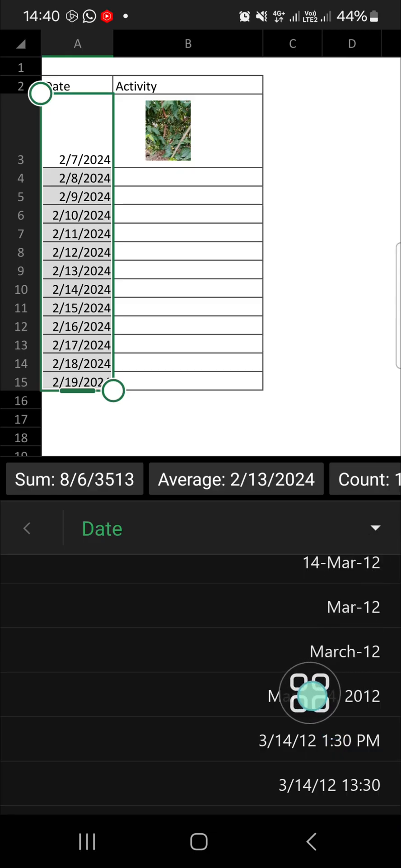
left_click(26, 527)
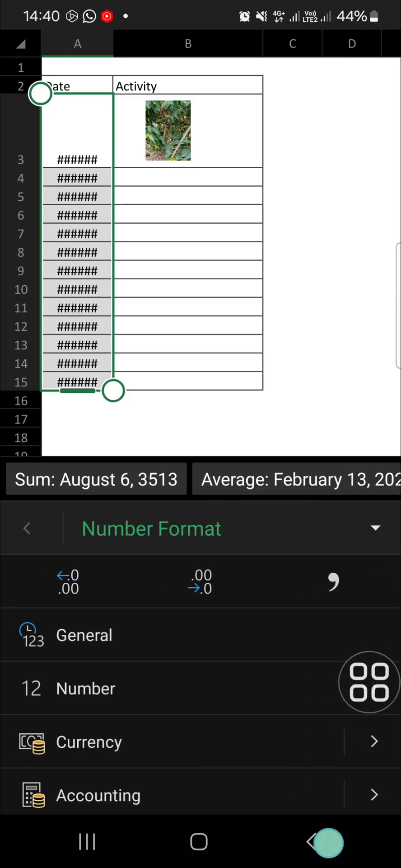